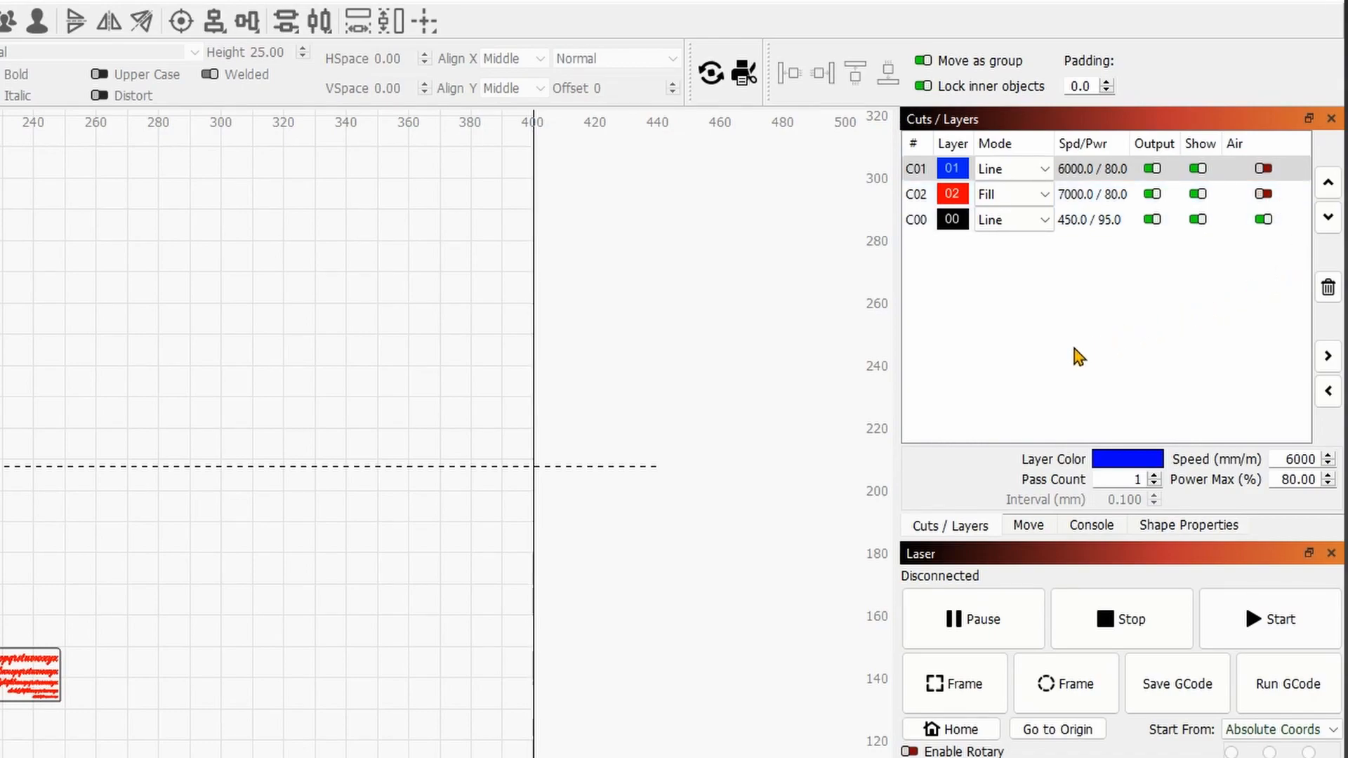
Select the black C00 layer to display its 450 mm/min speed and 95% power.
{"action": "left_click", "coordinate": [946, 219]}
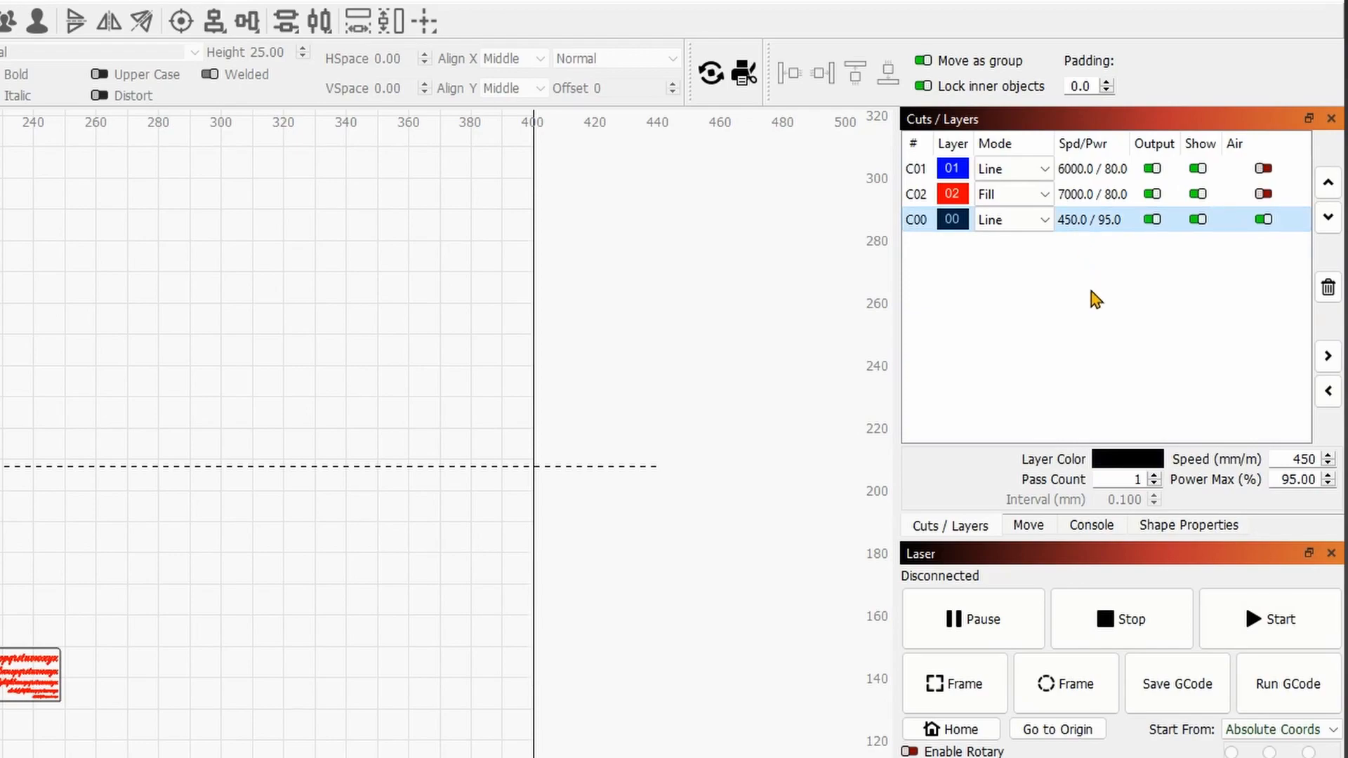